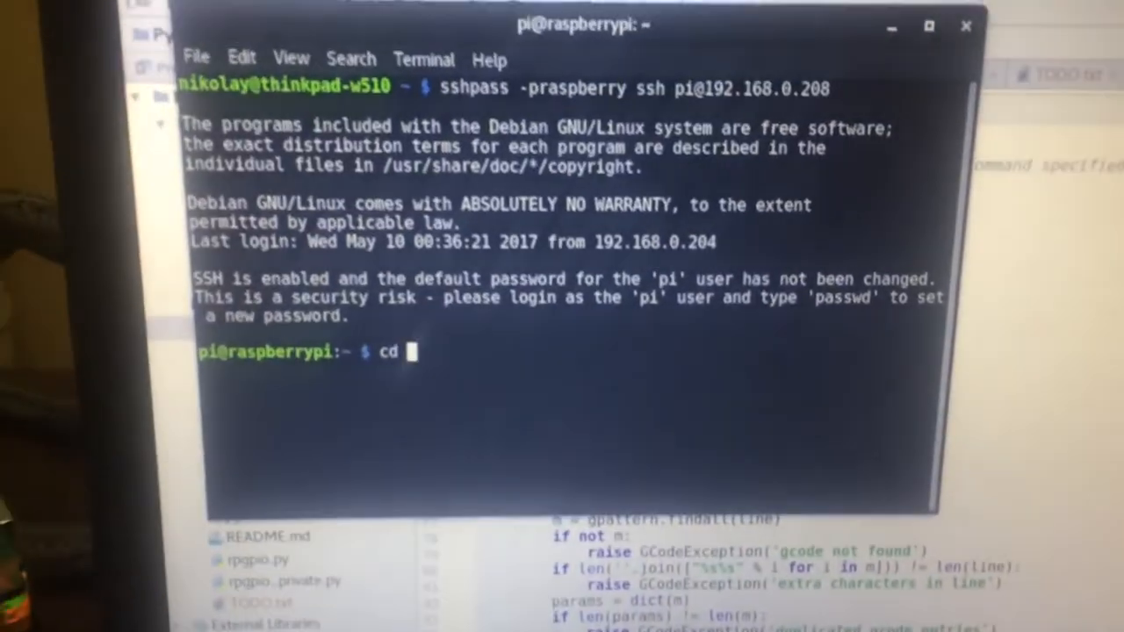
{"action": "type", "text": "pycnc/"}
{"action": "type", "text": "sudo"}
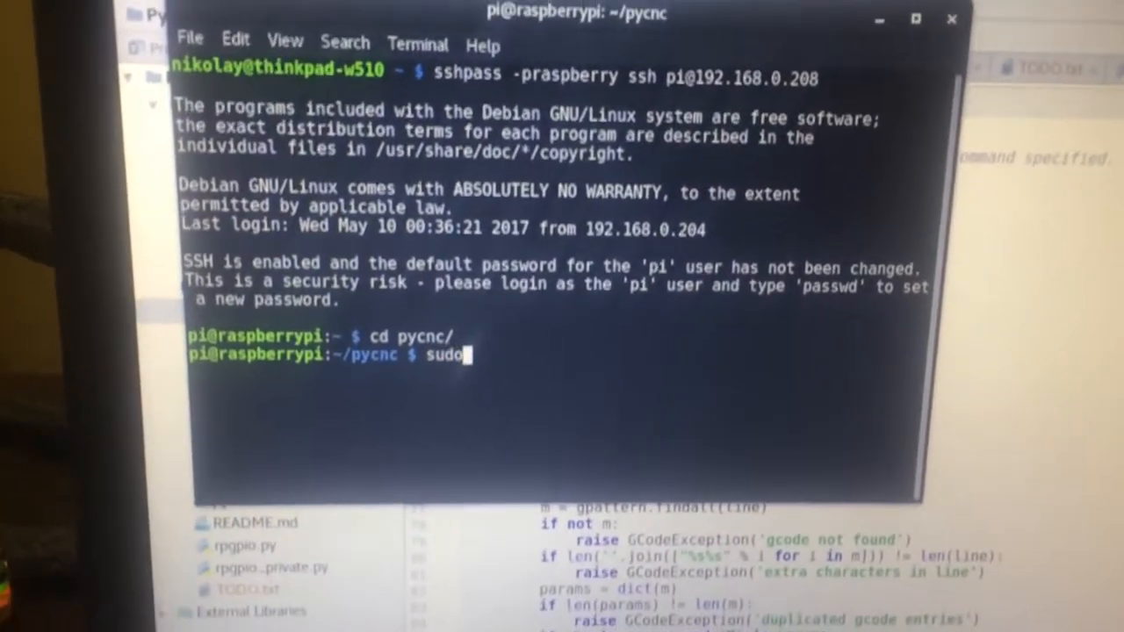
{"action": "type", "text": "pypy"}
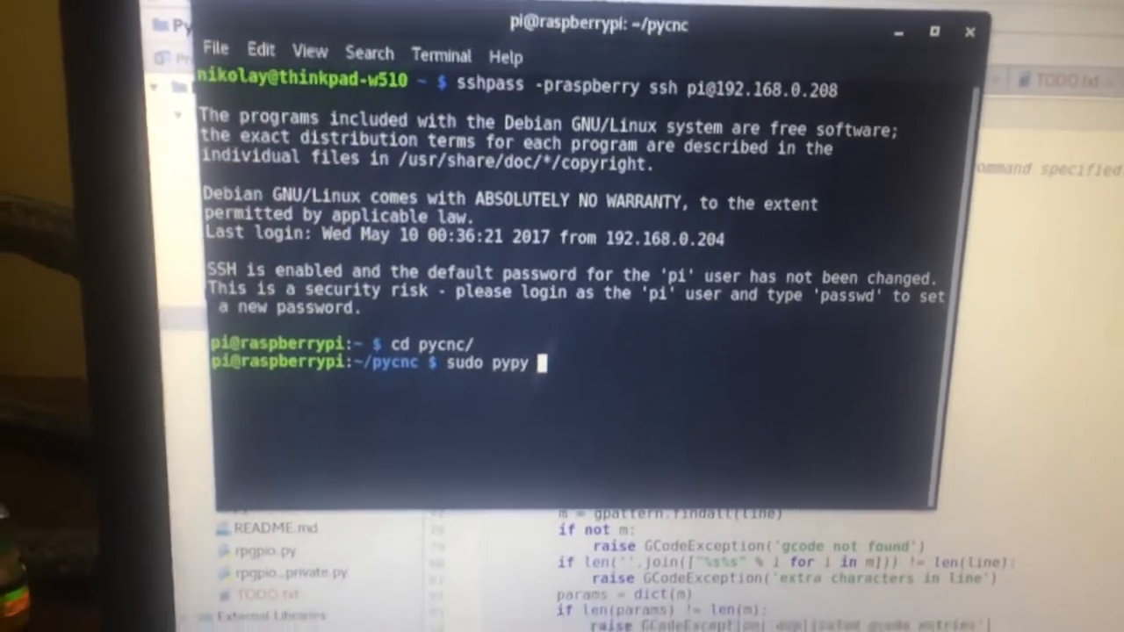
{"action": "type", "text": "main.py"}
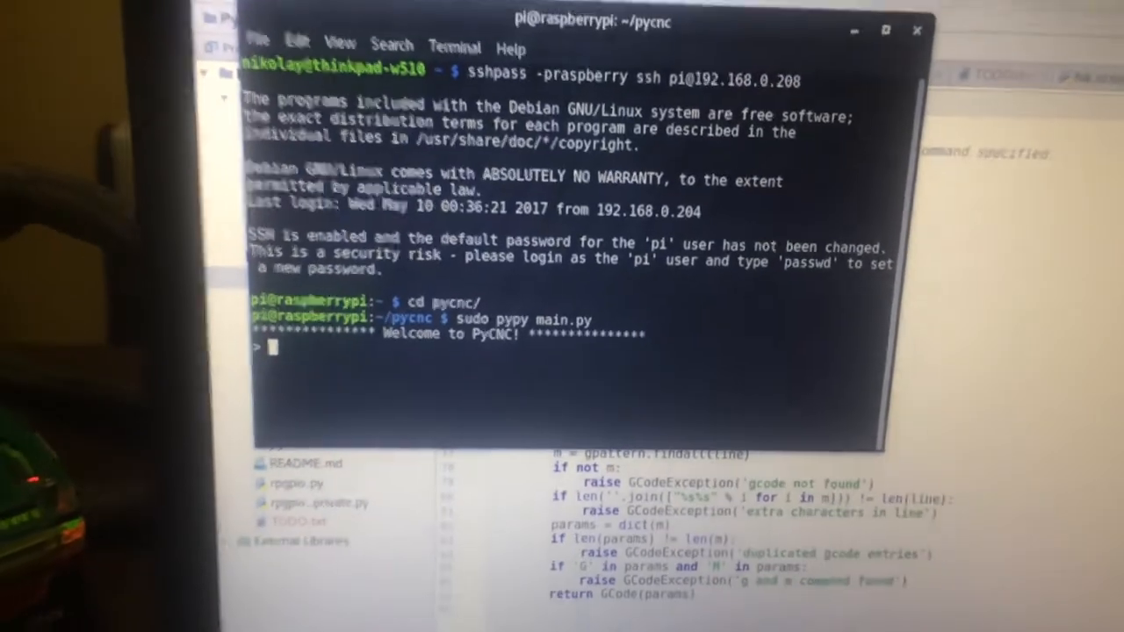
{"action": "type", "text": "g"}
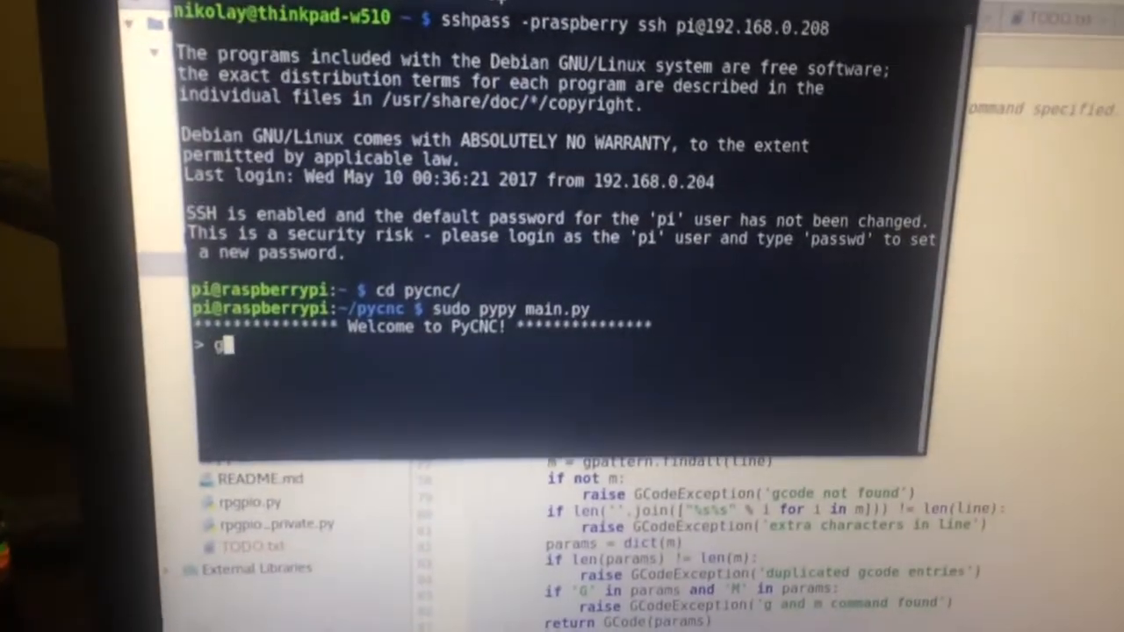
{"action": "type", "text": "1x100"}
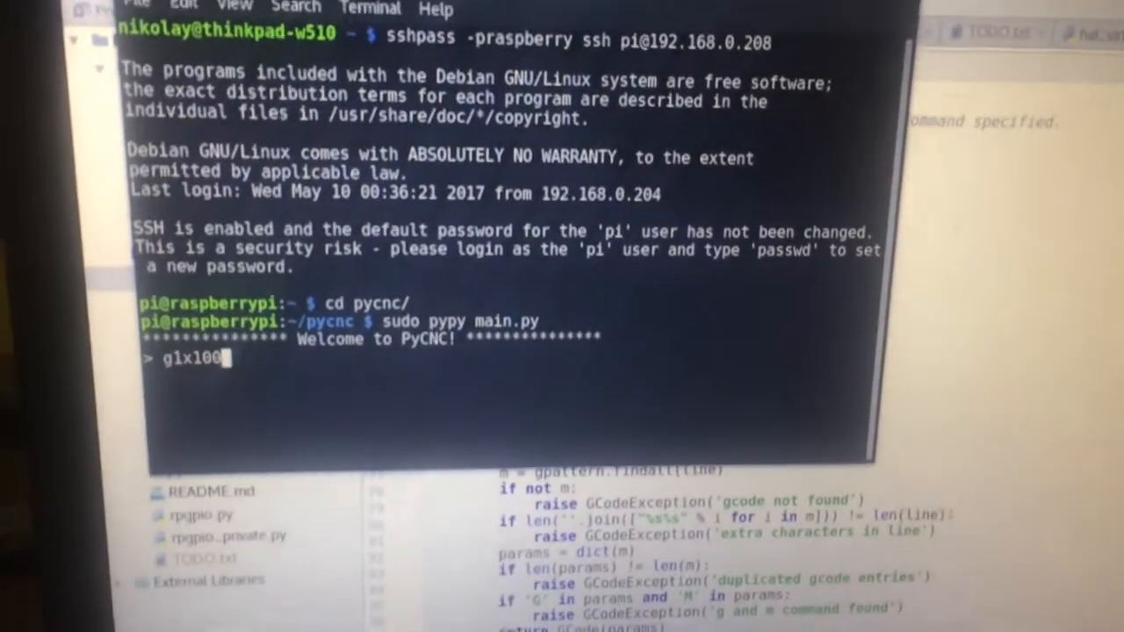
{"action": "type", "text": "f180"}
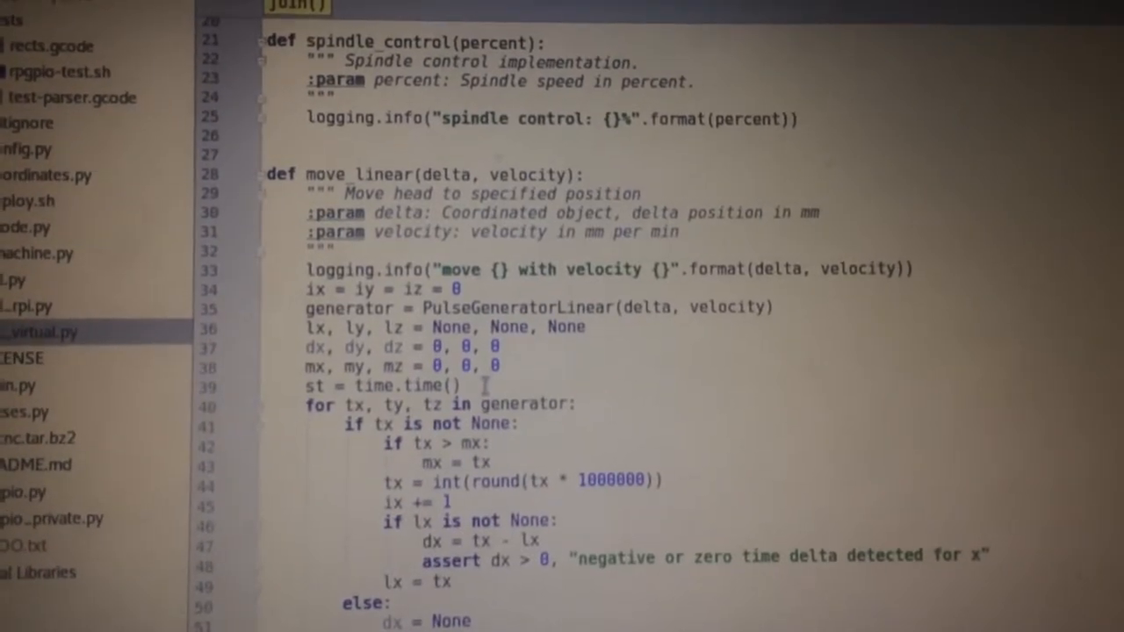
{"action": "scroll", "scroll_direction": "down", "scroll_amount": 3}
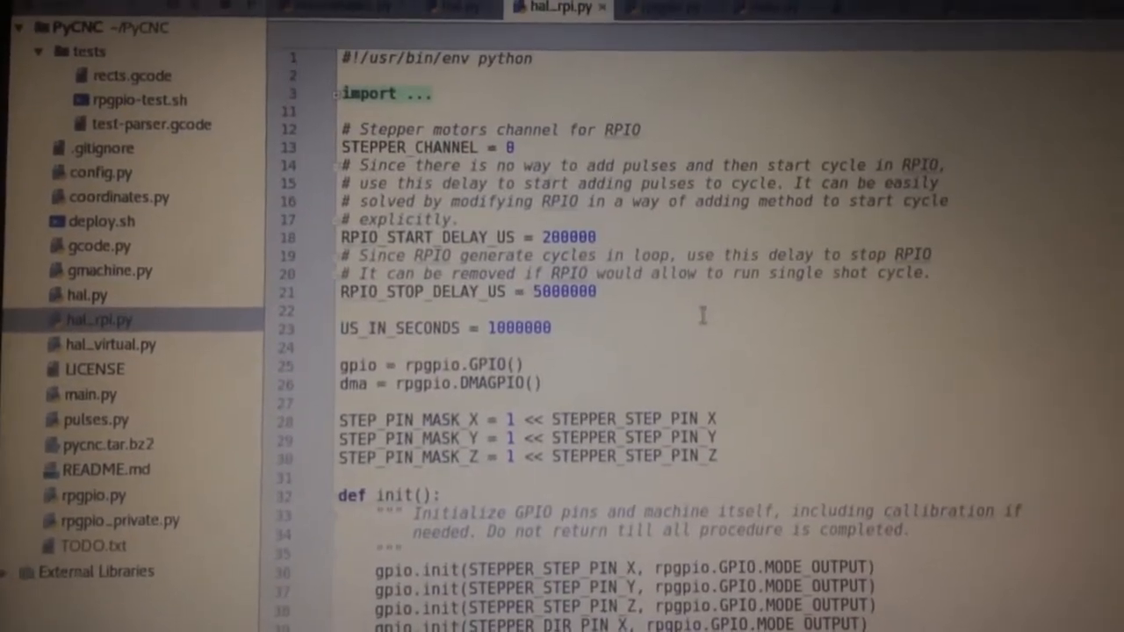
{"action": "scroll", "scroll_direction": "down", "scroll_amount": 3}
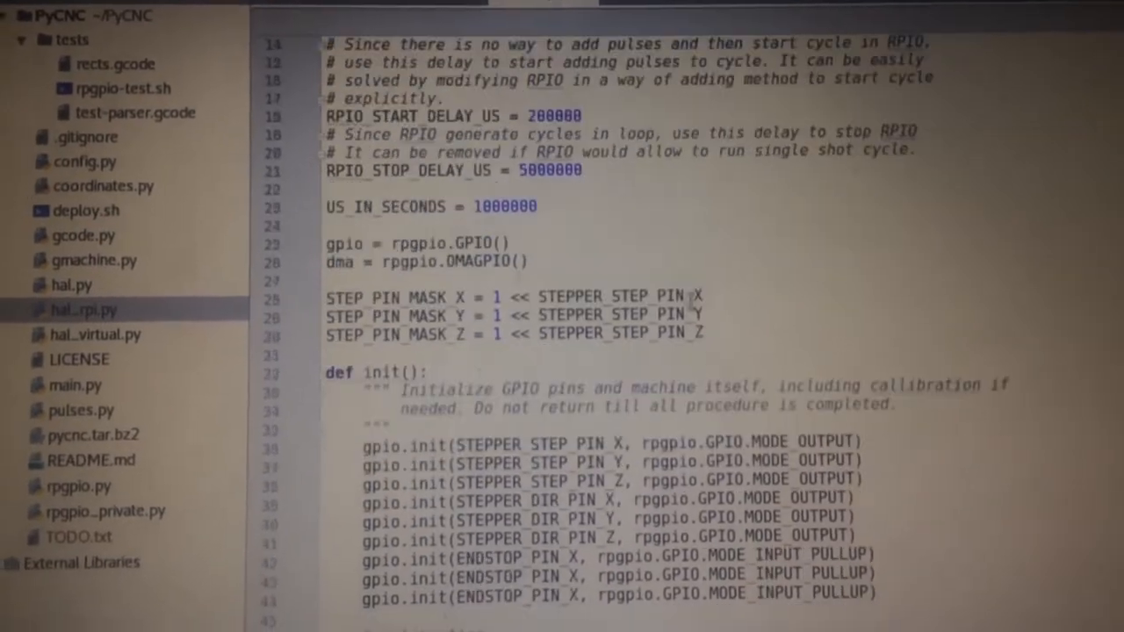
{"action": "scroll", "scroll_direction": "down", "scroll_amount": 3}
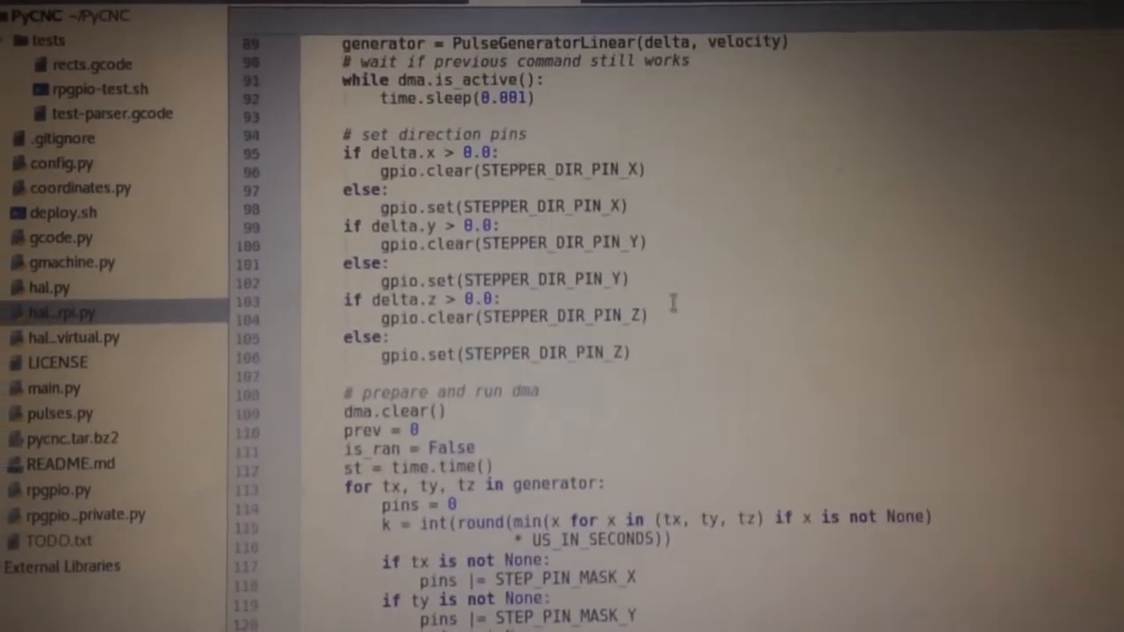
{"action": "scroll", "scroll_direction": "down", "scroll_amount": 3}
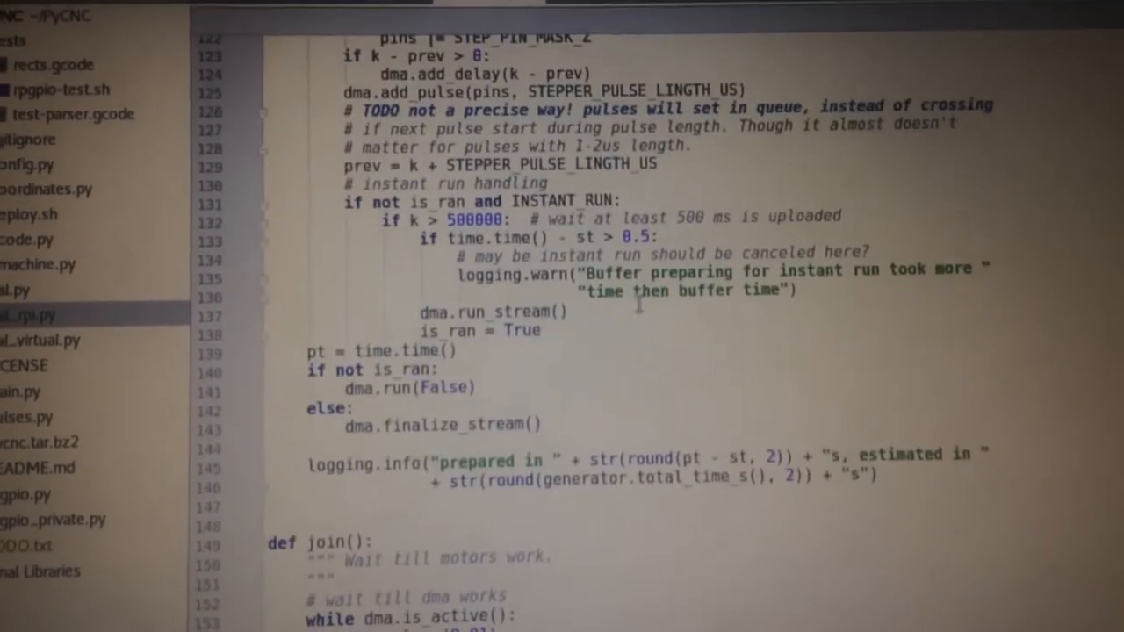